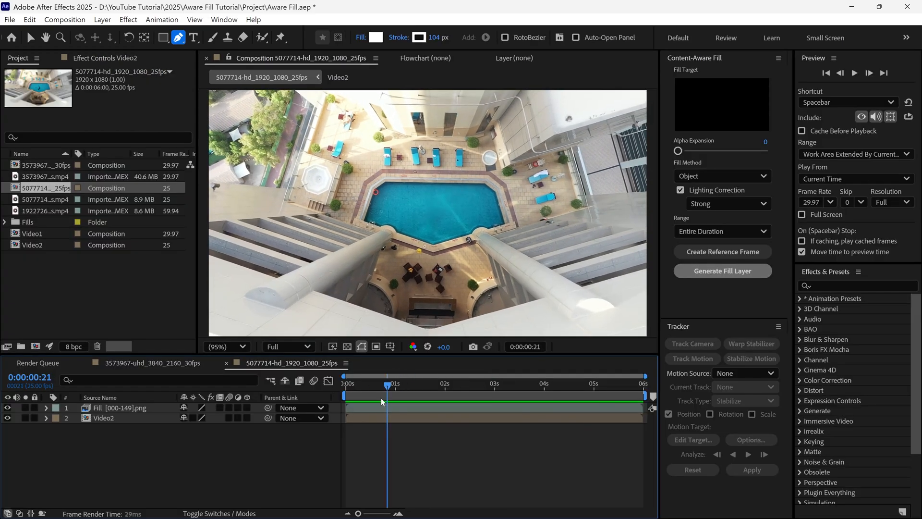
Start a new, empty project, discarding the pool composition.
{"action": "left_click", "coordinate": [524, 384]}
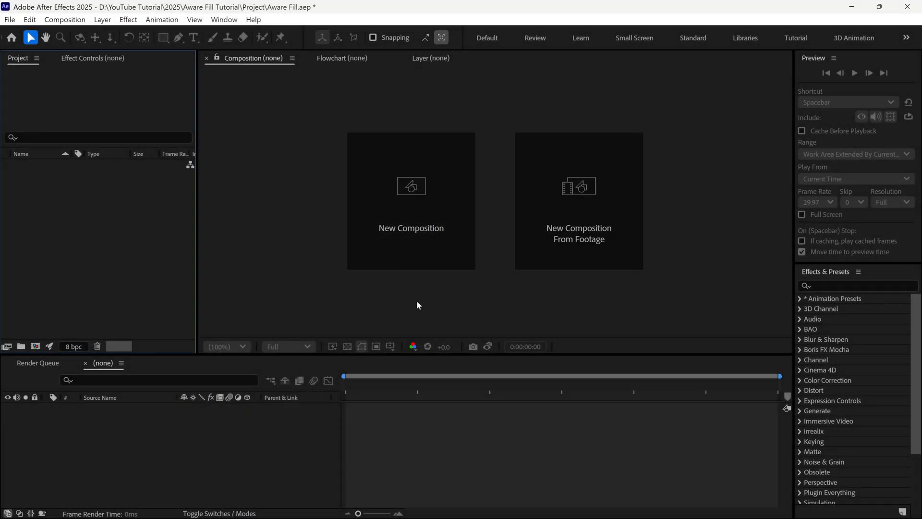
{"action": "mouse_move", "coordinate": [91, 230]}
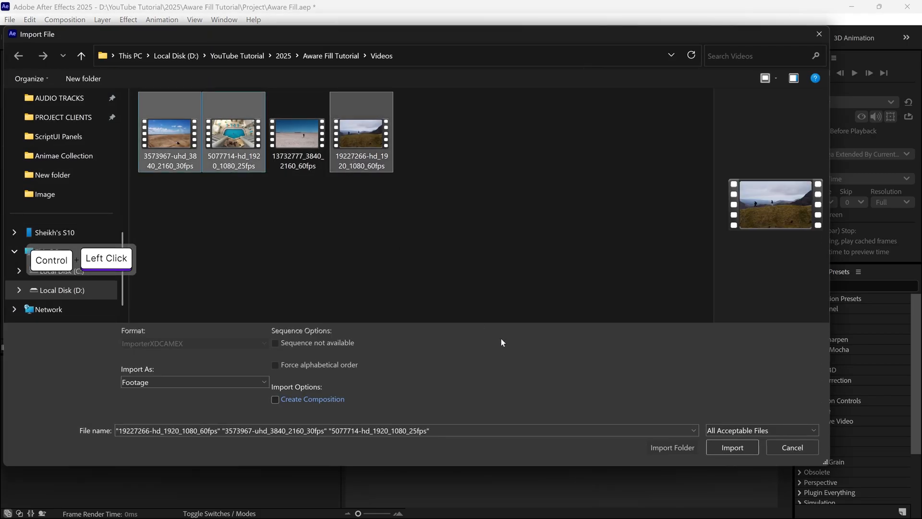
Import the three stock clips and build a composition from the 4K desert drone clip.
{"action": "left_click", "coordinate": [732, 447]}
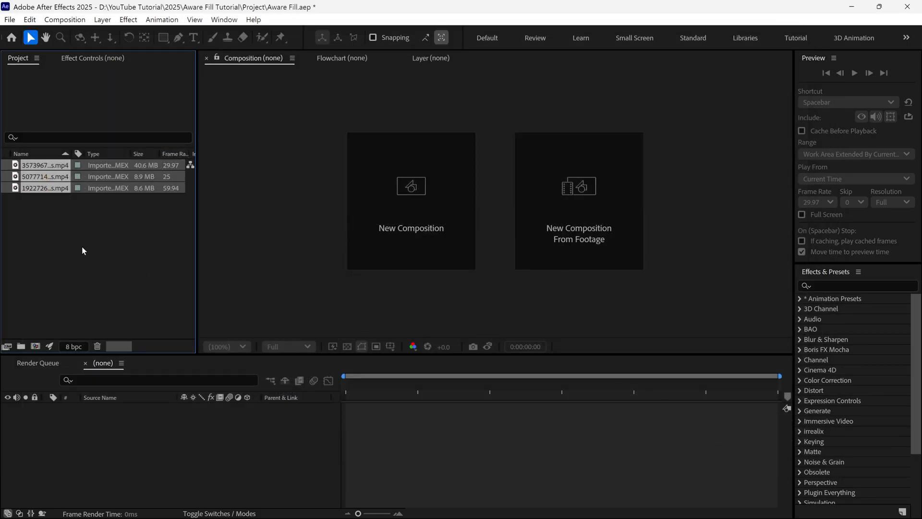
{"action": "mouse_move", "coordinate": [42, 200]}
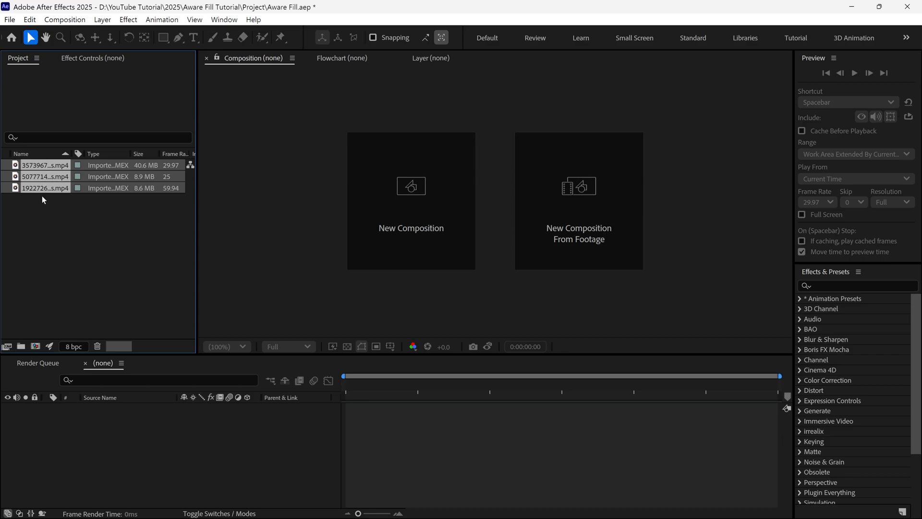
{"action": "left_click", "coordinate": [45, 165]}
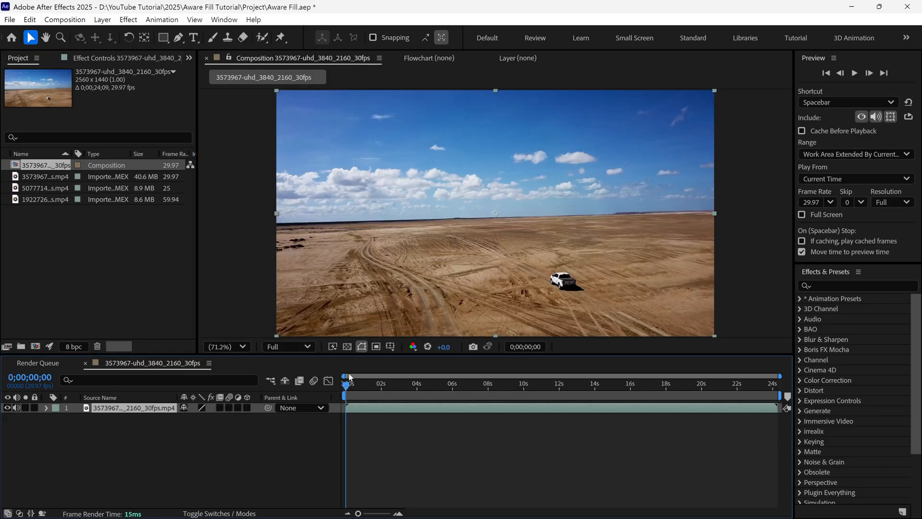
Trim the desert composition to its first five seconds via the work area, then return to frame one.
{"action": "left_click", "coordinate": [646, 385]}
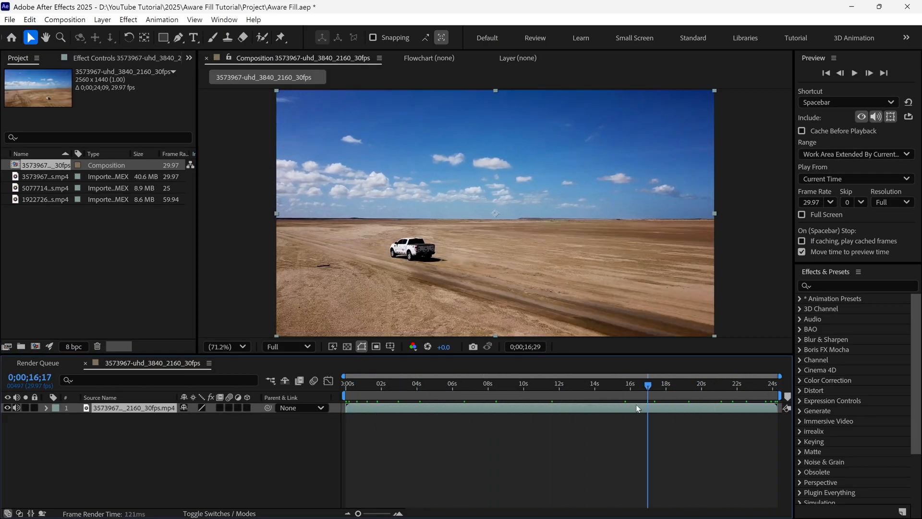
{"action": "left_click", "coordinate": [435, 383]}
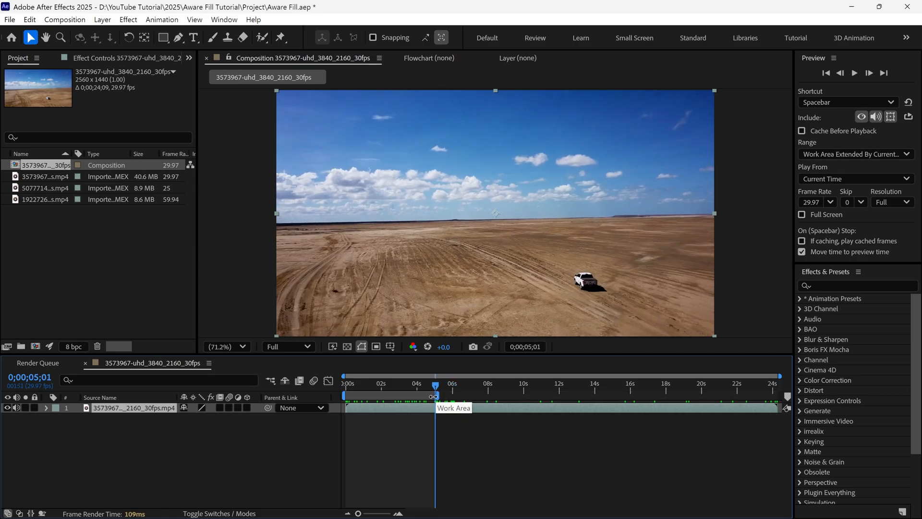
{"action": "right_click", "coordinate": [435, 407]}
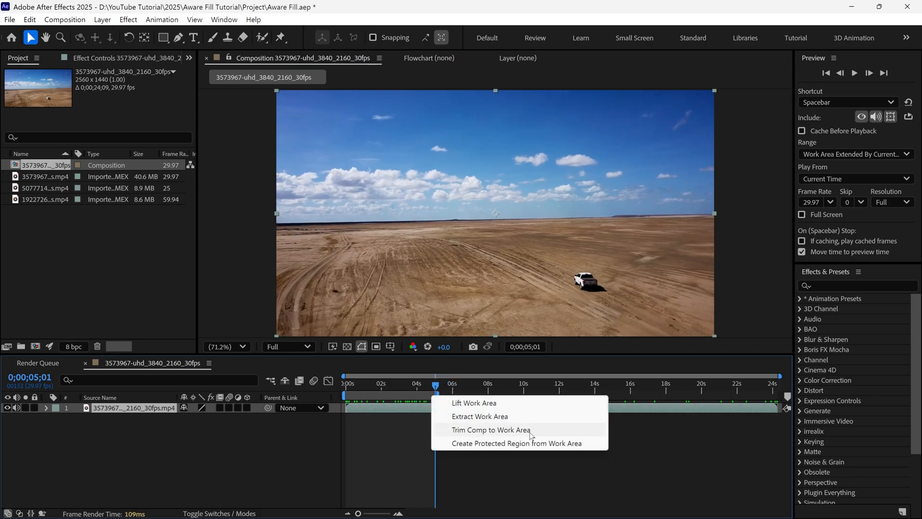
{"action": "left_click", "coordinate": [490, 429]}
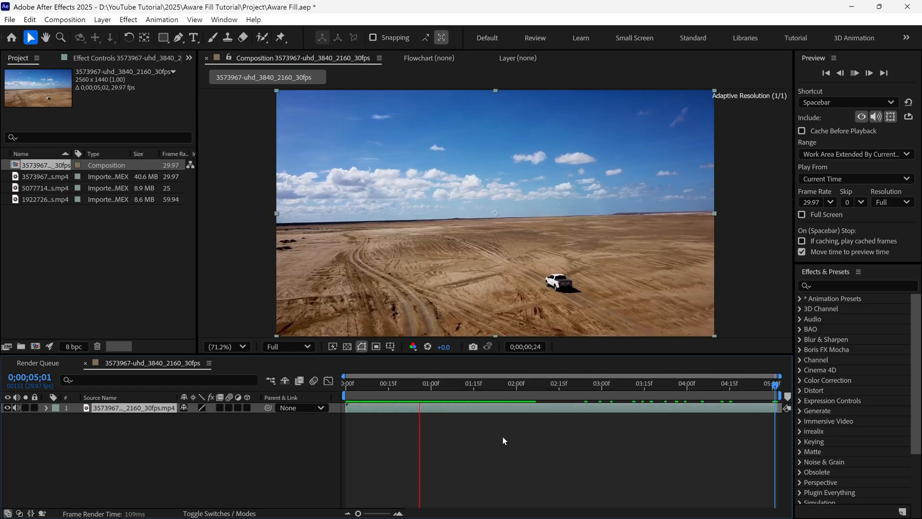
{"action": "left_click", "coordinate": [384, 383]}
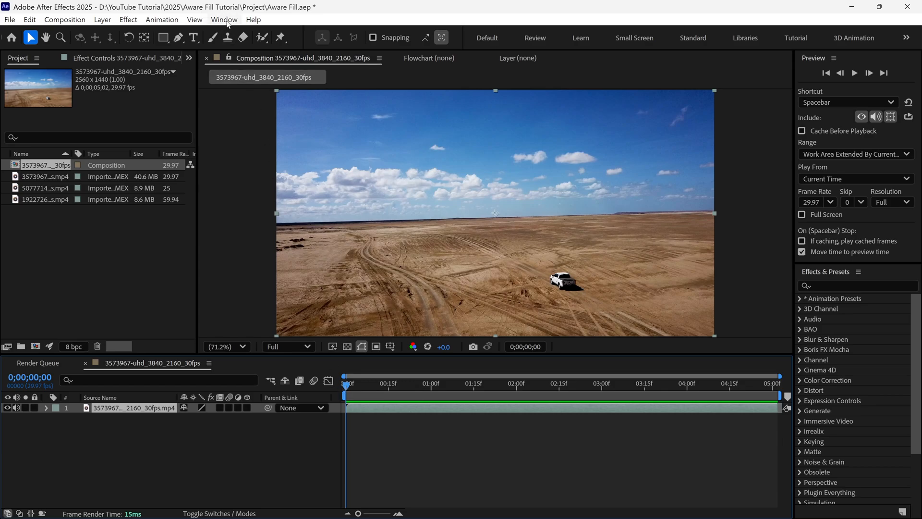
Show the Content-Aware Fill and Tracker panels from the Window menu.
{"action": "left_click", "coordinate": [223, 19]}
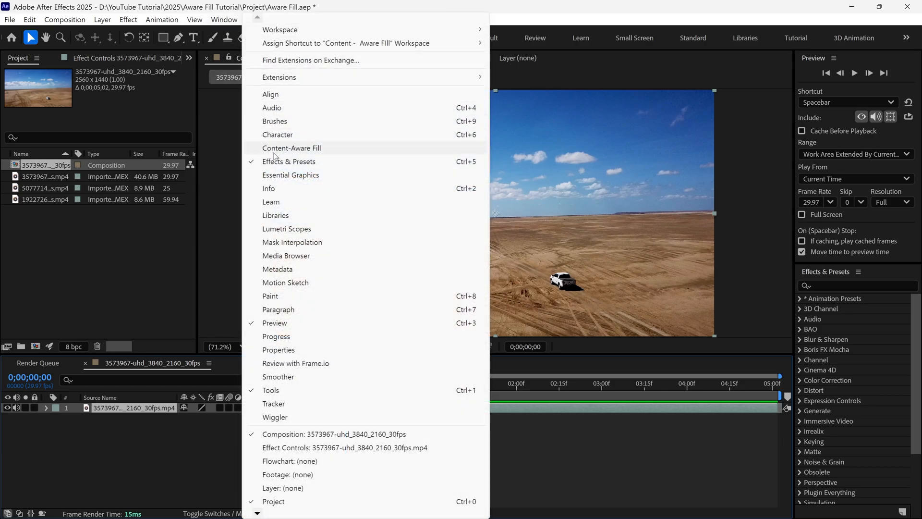
{"action": "left_click", "coordinate": [292, 148]}
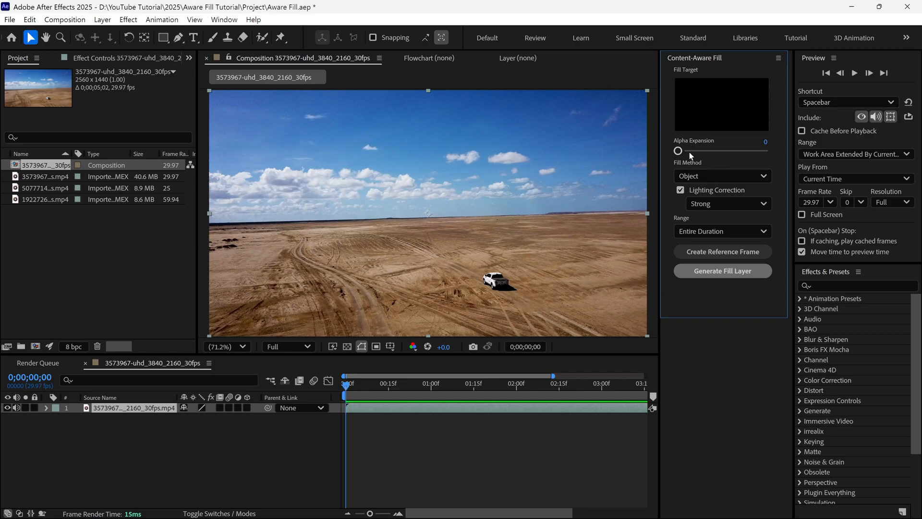
{"action": "left_click", "coordinate": [224, 19]}
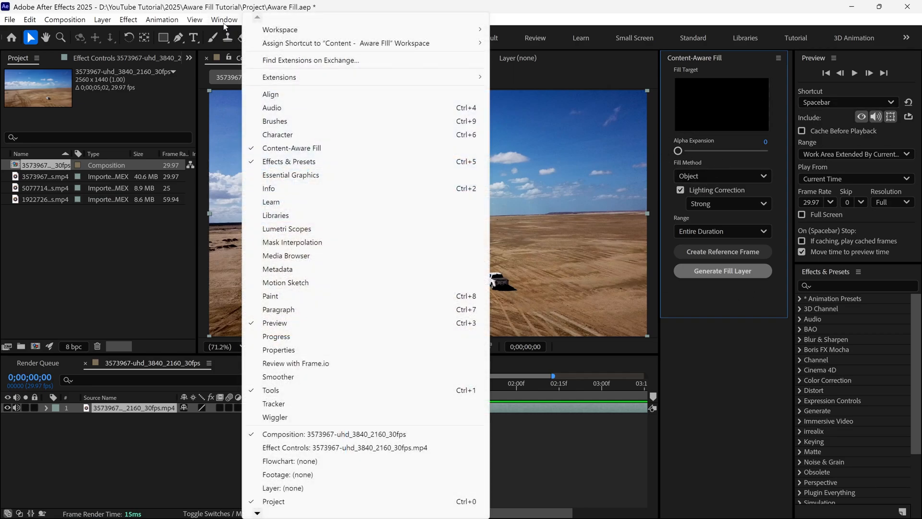
{"action": "mouse_move", "coordinate": [274, 403]}
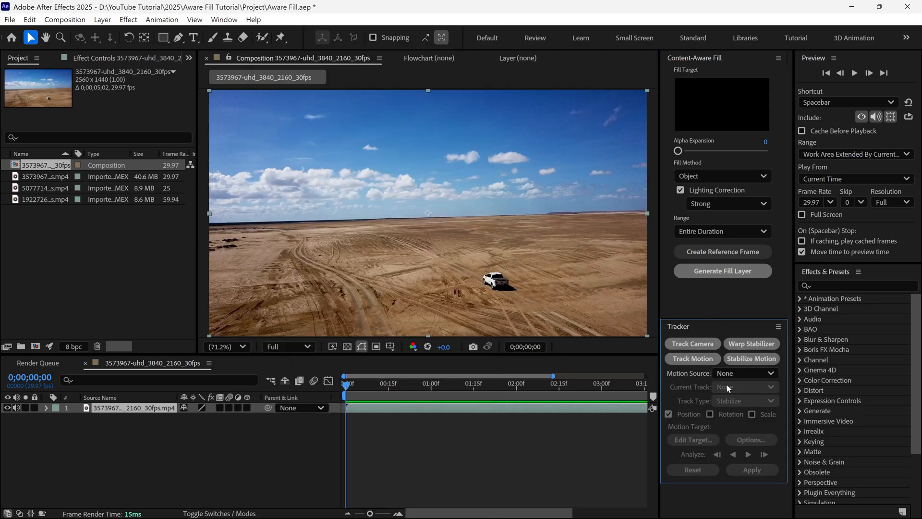
{"action": "scroll", "scroll_direction": "down", "scroll_amount": 3}
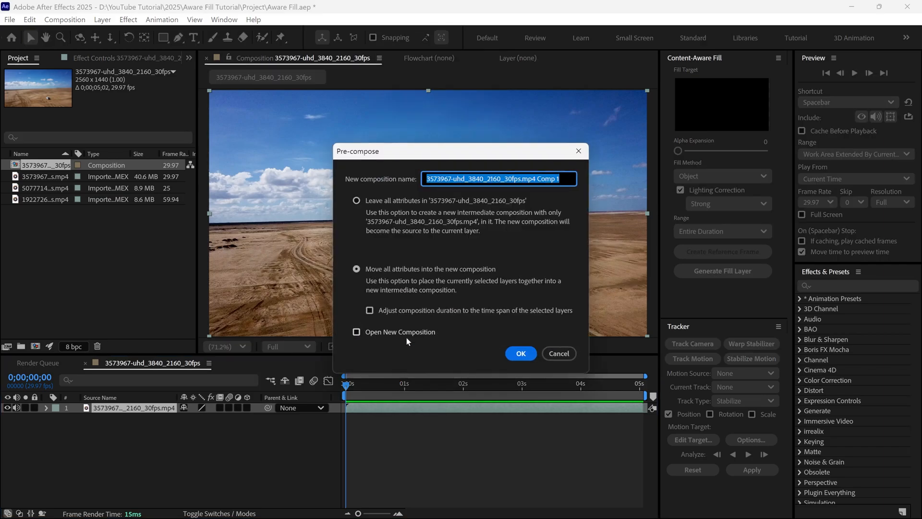
Pre-compose the desert layer into a new composition named Video1.
{"action": "type", "text": "Video1"}
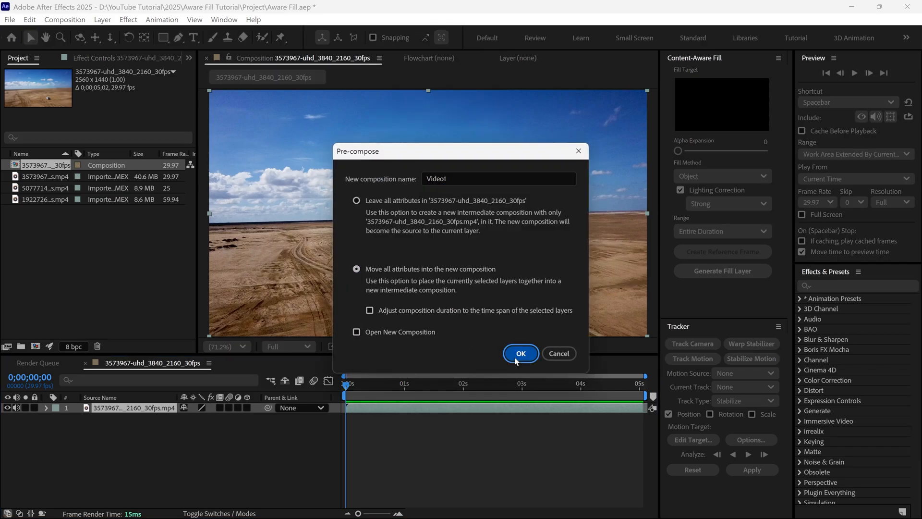
{"action": "left_click", "coordinate": [519, 353]}
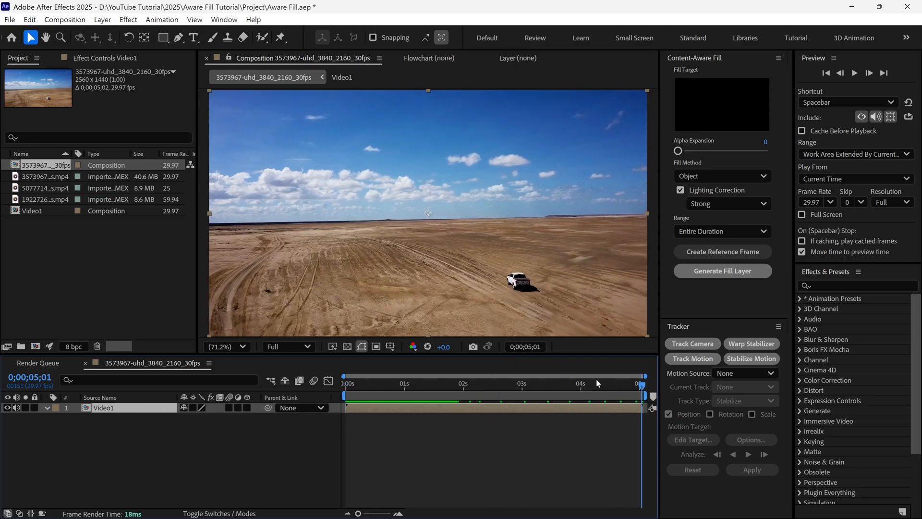
Draw Mask 1 around the white car on the Video1 layer with the Pen tool.
{"action": "left_click", "coordinate": [179, 38]}
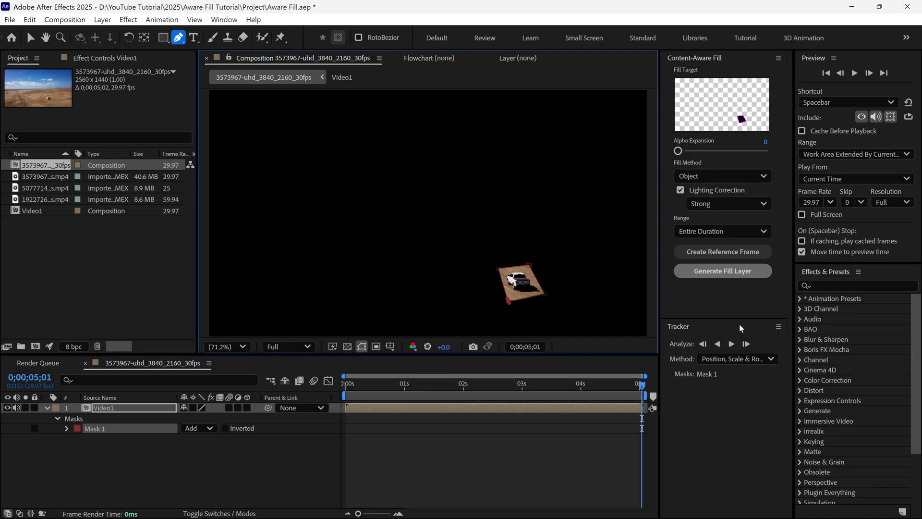
{"action": "mouse_move", "coordinate": [738, 376]}
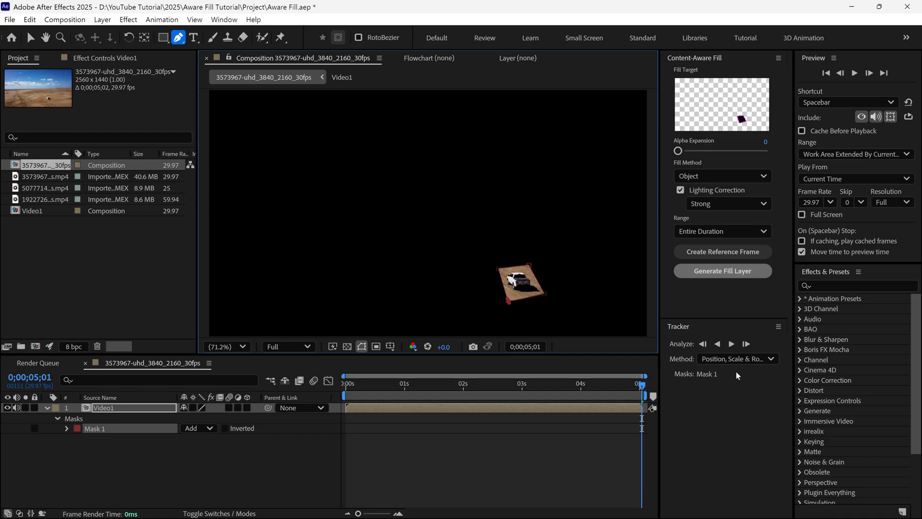
Track Mask 1 backward from the end using Position, Scale & Rotation so it follows the car.
{"action": "left_click", "coordinate": [737, 358]}
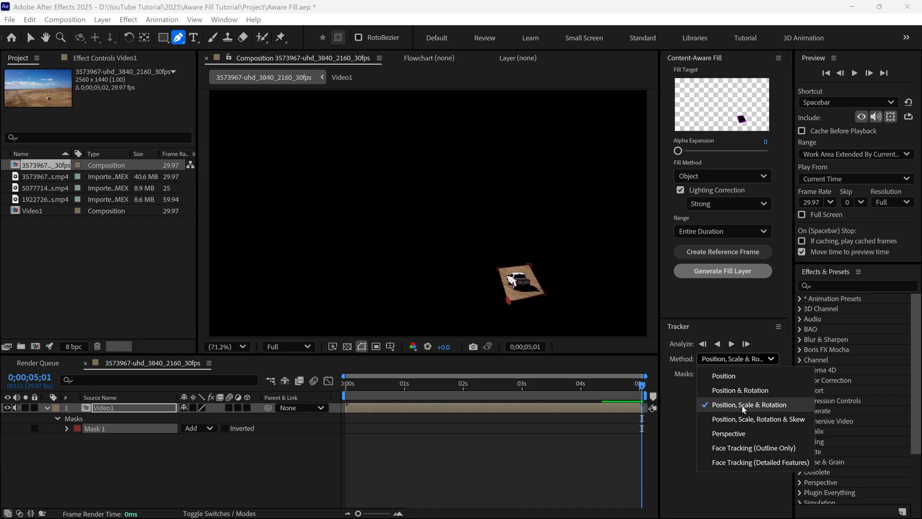
{"action": "left_click", "coordinate": [749, 404]}
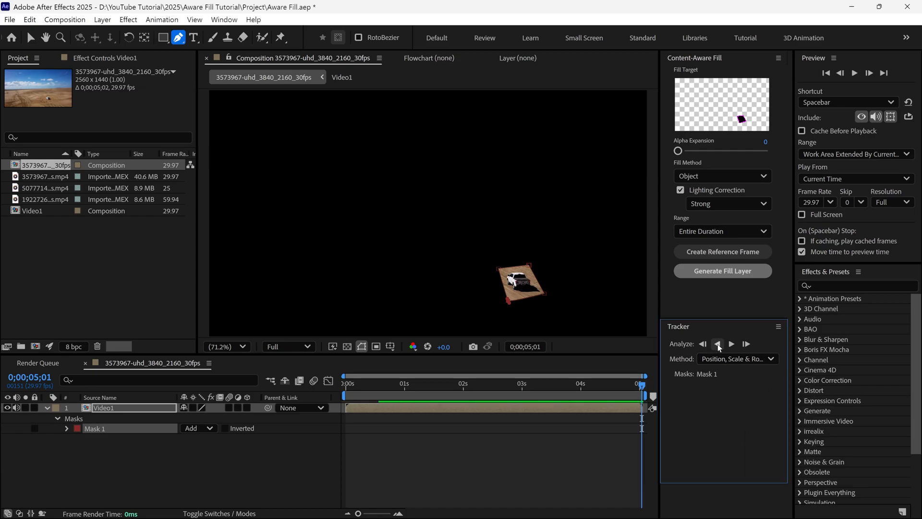
{"action": "left_click", "coordinate": [718, 344]}
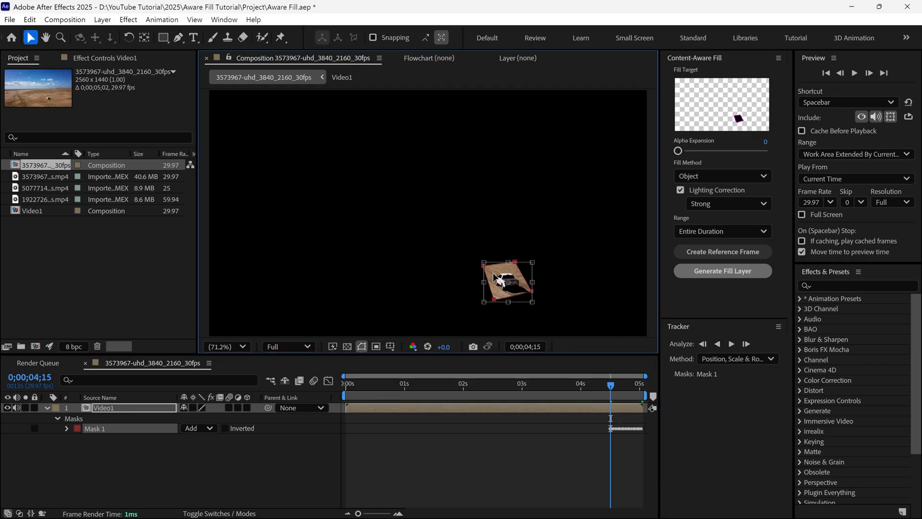
{"action": "left_click", "coordinate": [703, 344]}
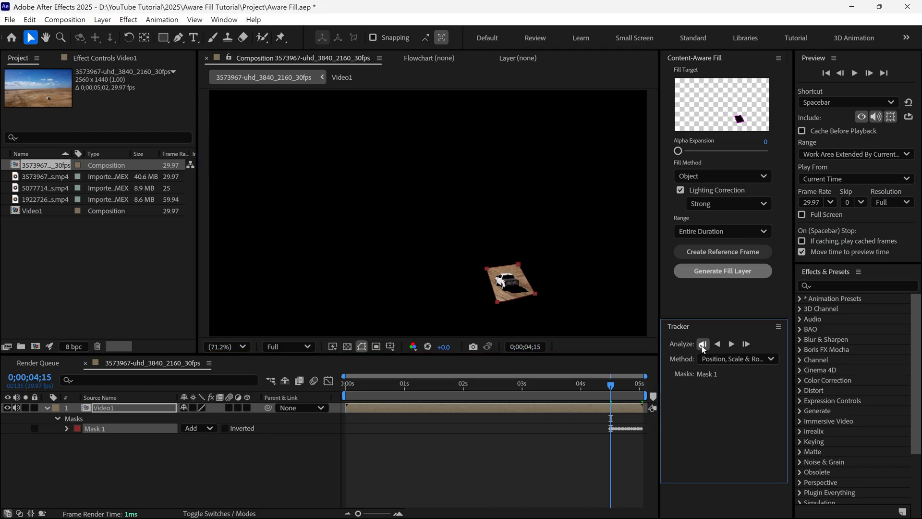
{"action": "left_click", "coordinate": [703, 343]}
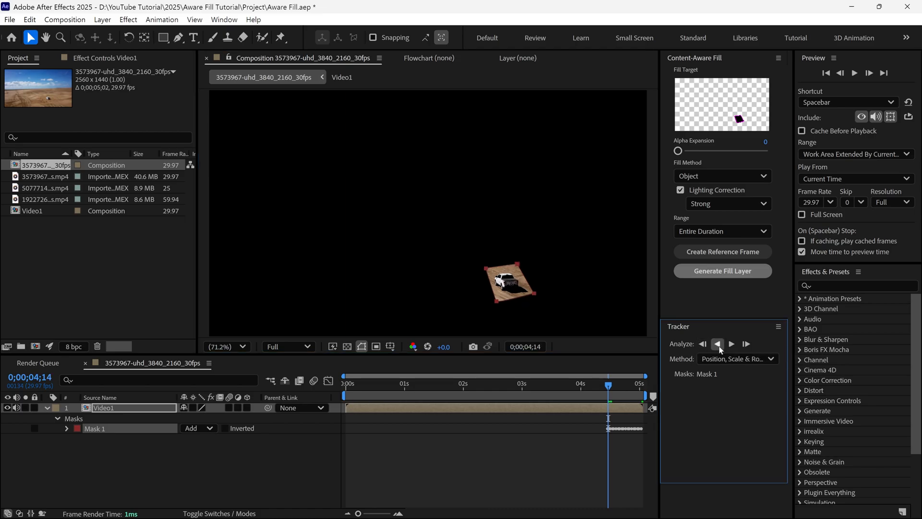
{"action": "left_click", "coordinate": [716, 344]}
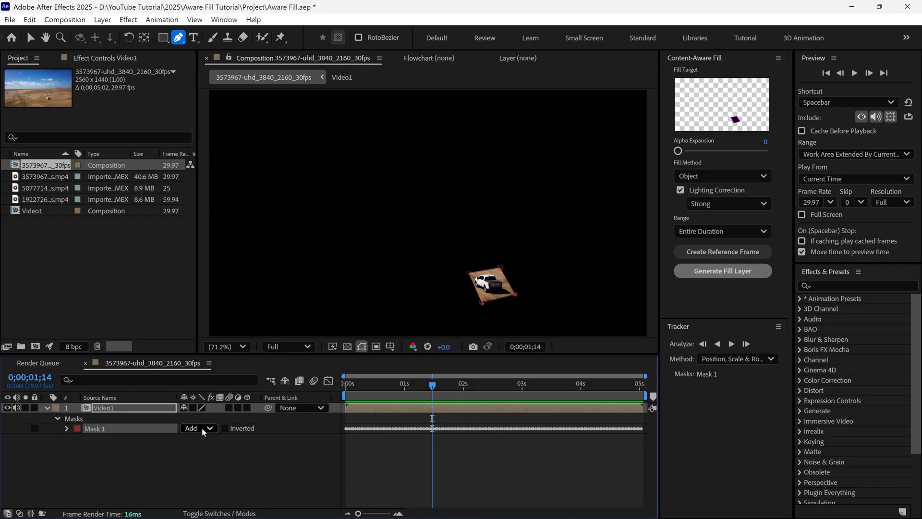
Switch Mask 1 to Subtract so it cuts the car out of the desert clip.
{"action": "left_click", "coordinate": [196, 428]}
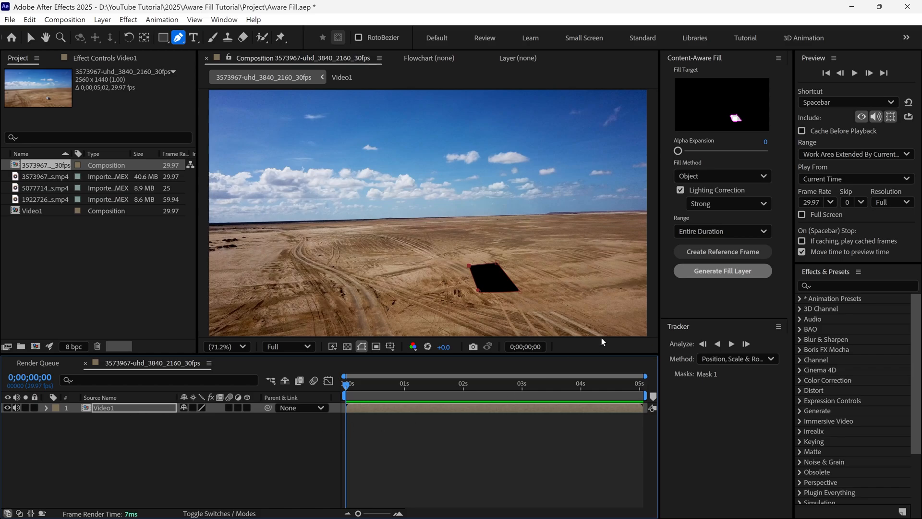
Generate the Content-Aware fill layer replacing the car and preview the result.
{"action": "left_click", "coordinate": [722, 271]}
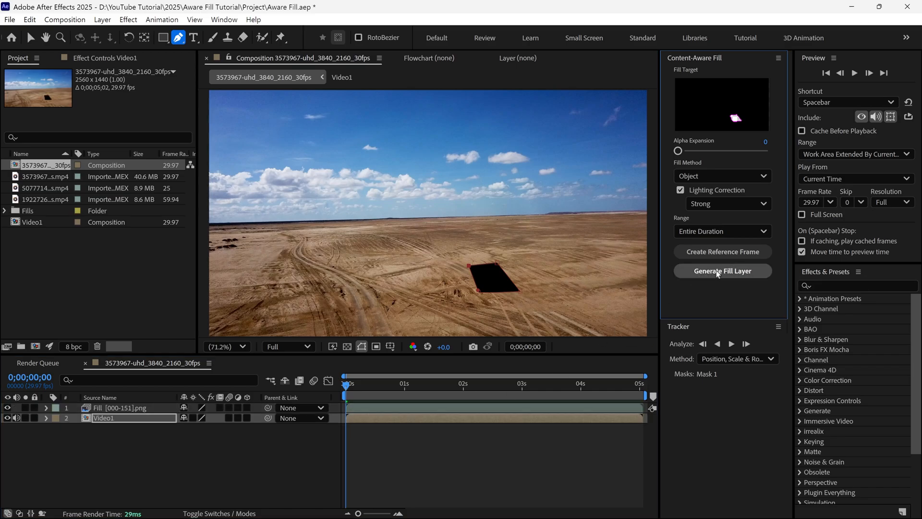
{"action": "left_click", "coordinate": [722, 271]}
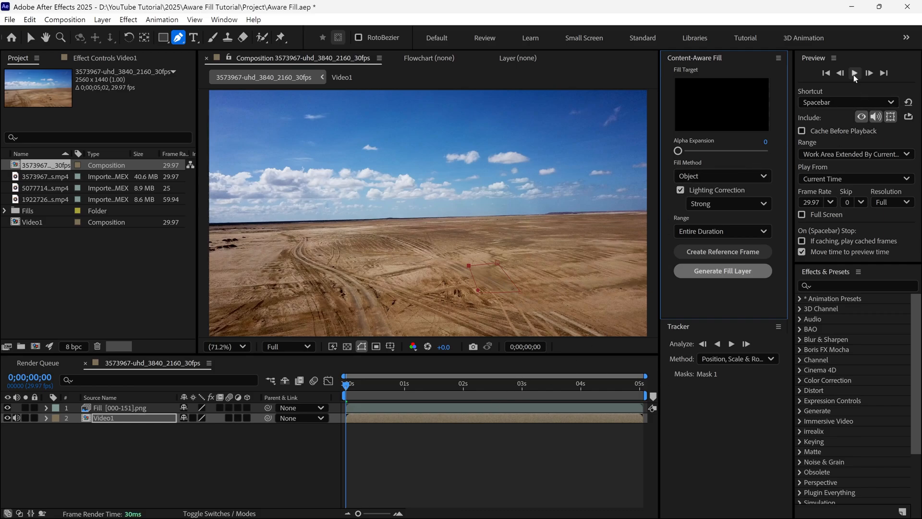
{"action": "left_click", "coordinate": [855, 73]}
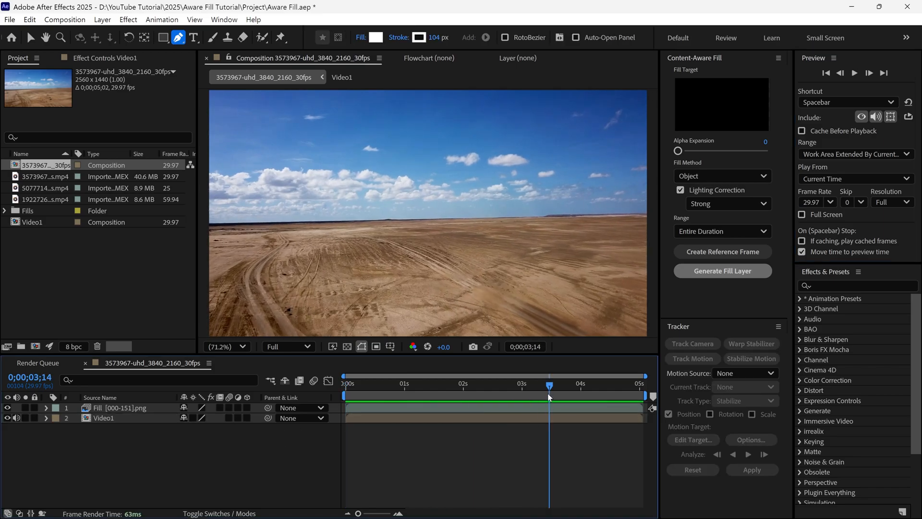
{"action": "left_click", "coordinate": [345, 385]}
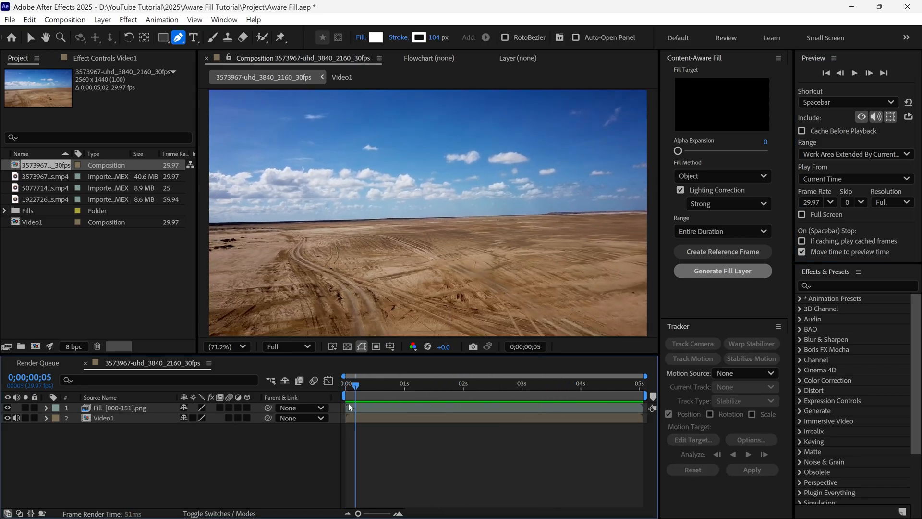
{"action": "left_click", "coordinate": [45, 175]}
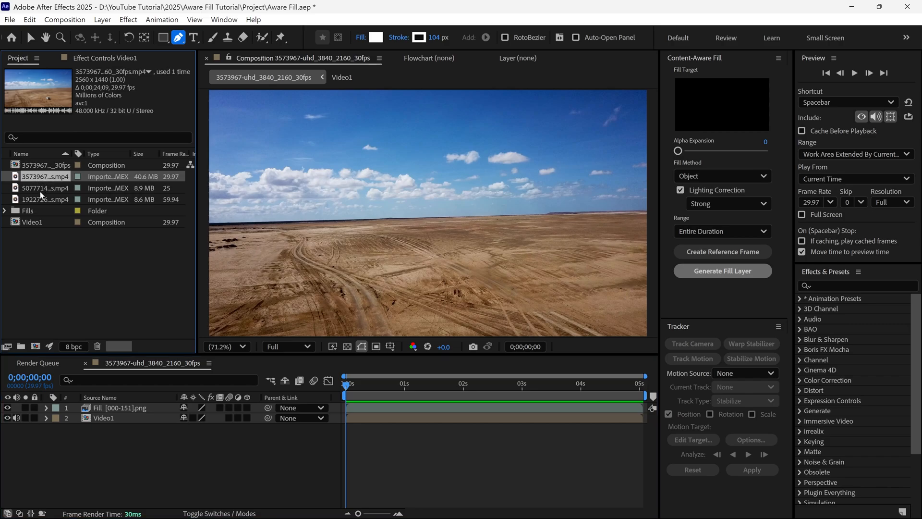
Build a six-second composition from the pool swimmer footage and bring up Pre-compose for its layer.
{"action": "left_click", "coordinate": [45, 187]}
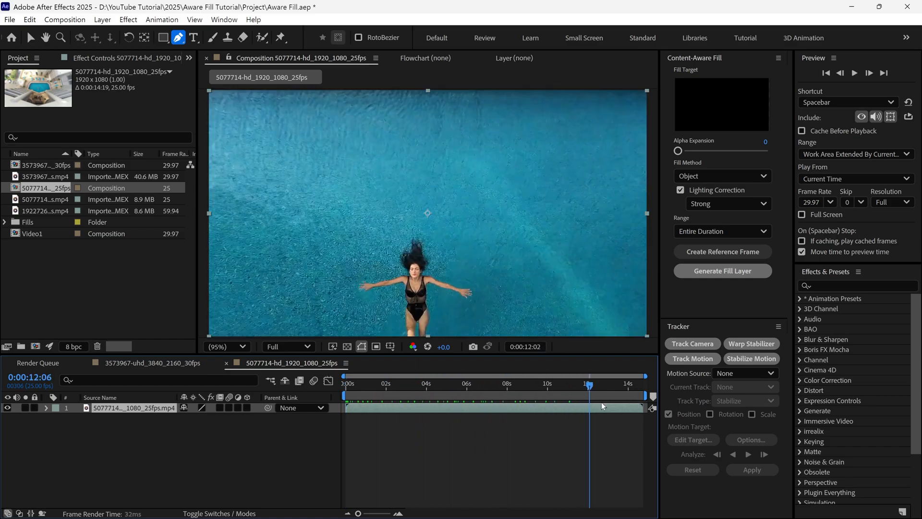
{"action": "left_click", "coordinate": [519, 384]}
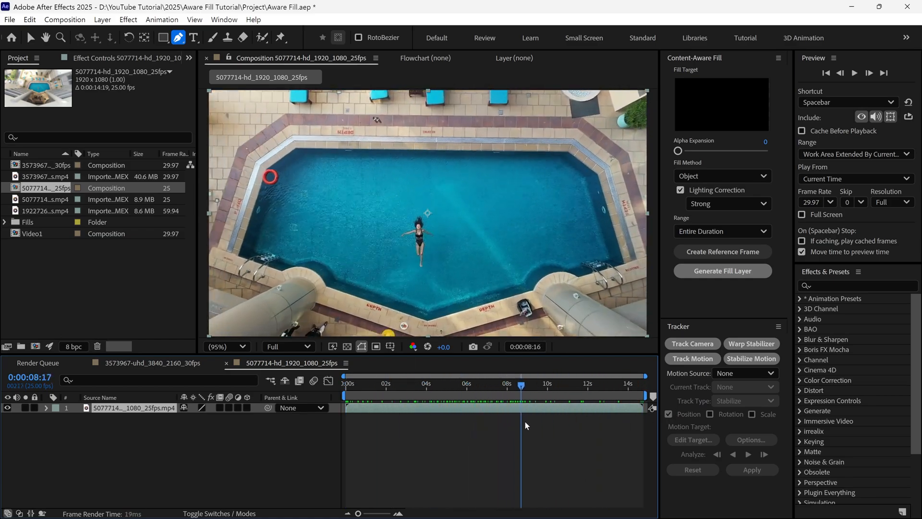
{"action": "right_click", "coordinate": [465, 394]}
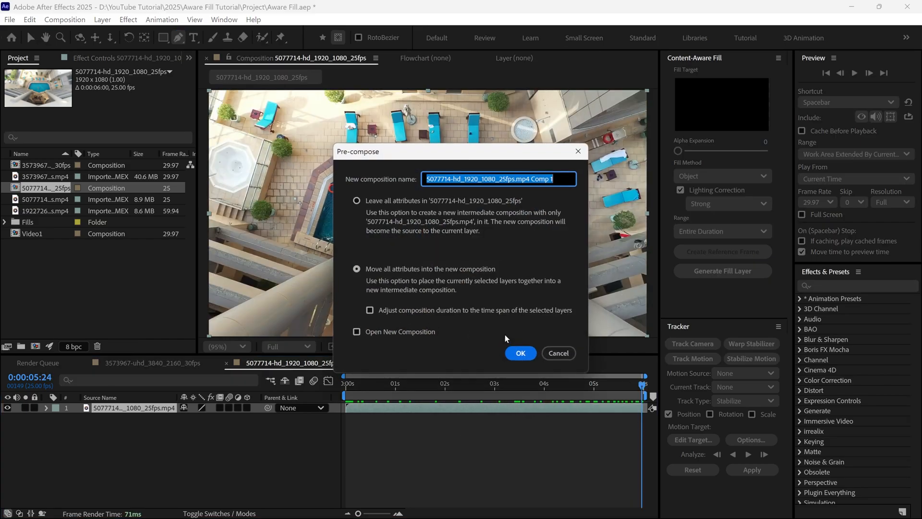
Create the Video2 pre-composition from the pool layer with all attributes moved.
{"action": "type", "text": "Video2"}
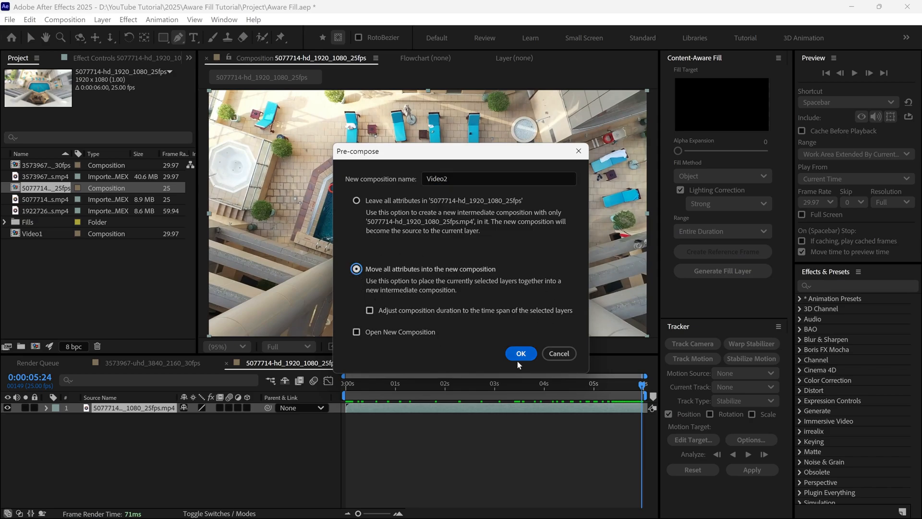
{"action": "left_click", "coordinate": [519, 352]}
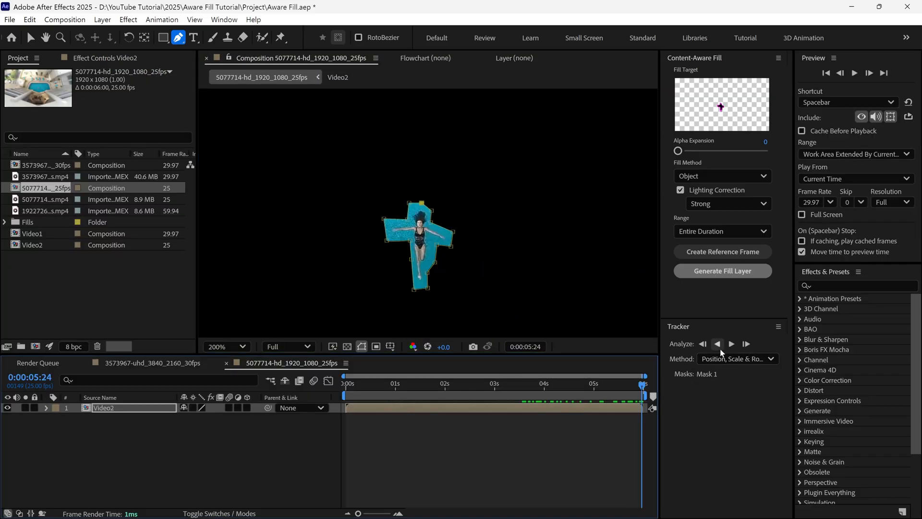
Track Mask 1 forward and backward so it follows the swimmer across the whole clip.
{"action": "left_click", "coordinate": [717, 344]}
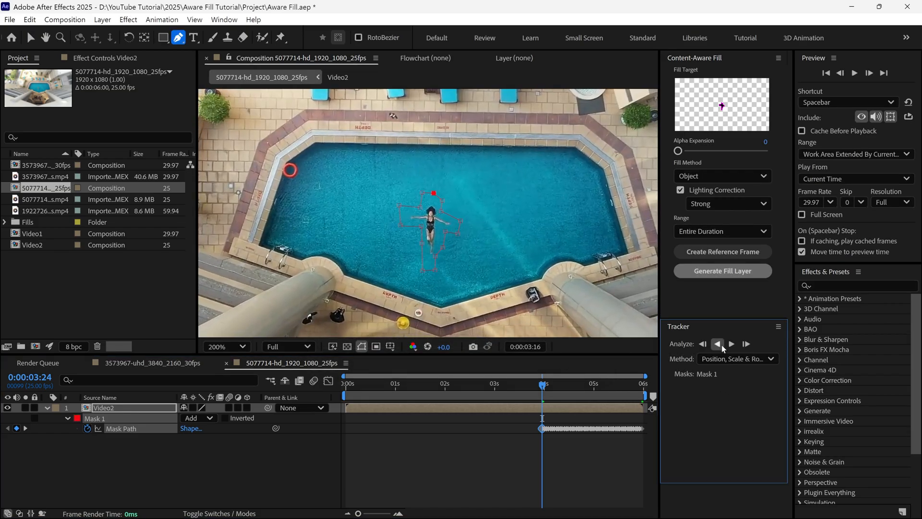
{"action": "left_click", "coordinate": [718, 344]}
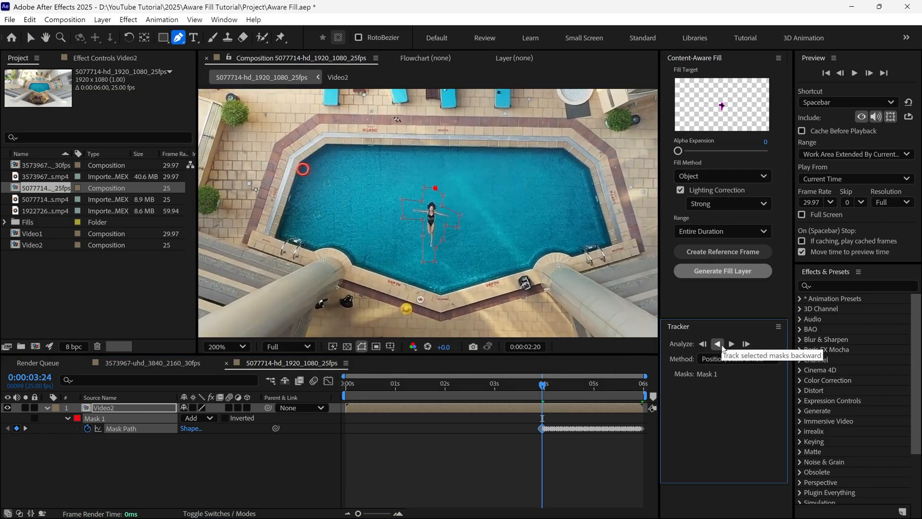
{"action": "left_click", "coordinate": [736, 358]}
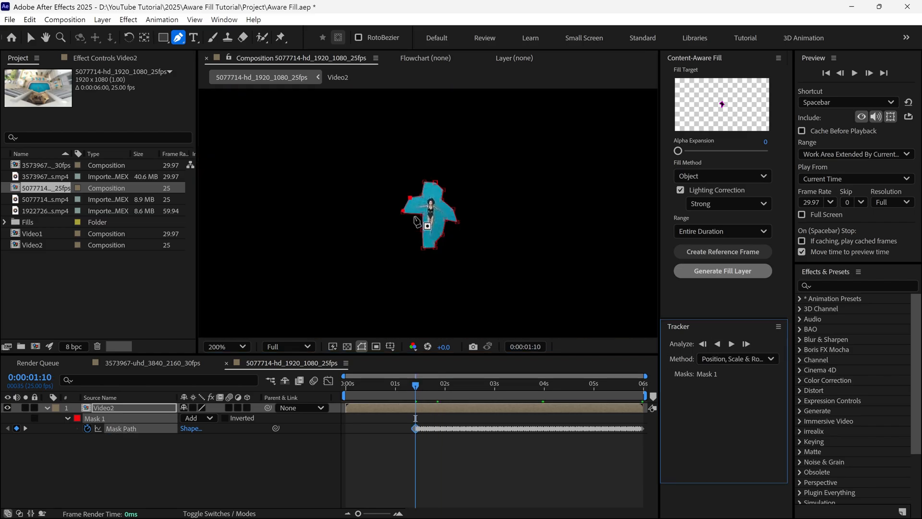
{"action": "left_click", "coordinate": [346, 383]}
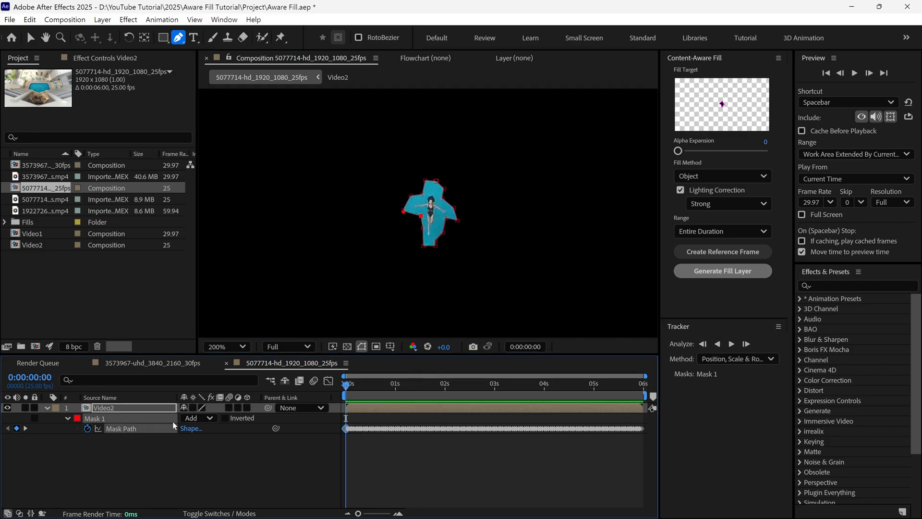
Set Mask 1 on the Video2 layer to Subtract mode, cutting the swimmer out.
{"action": "left_click", "coordinate": [195, 418]}
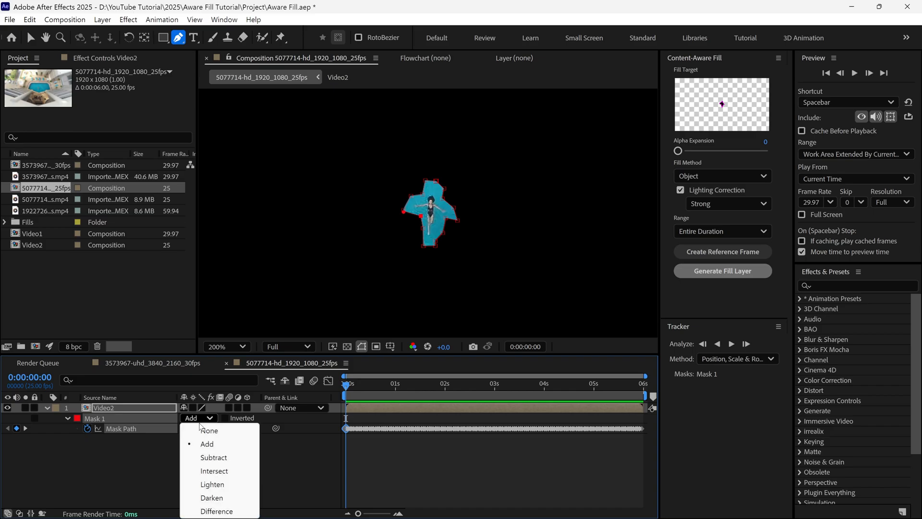
{"action": "left_click", "coordinate": [213, 457]}
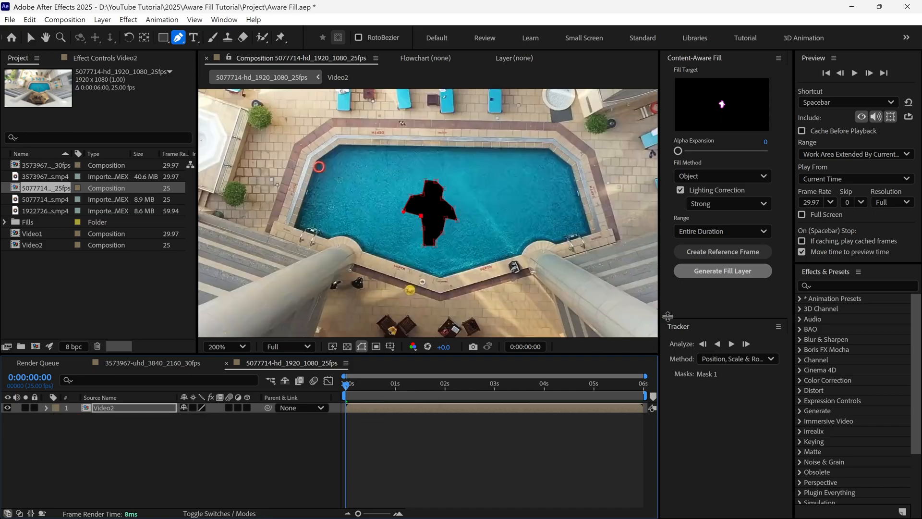
{"action": "mouse_move", "coordinate": [722, 271]}
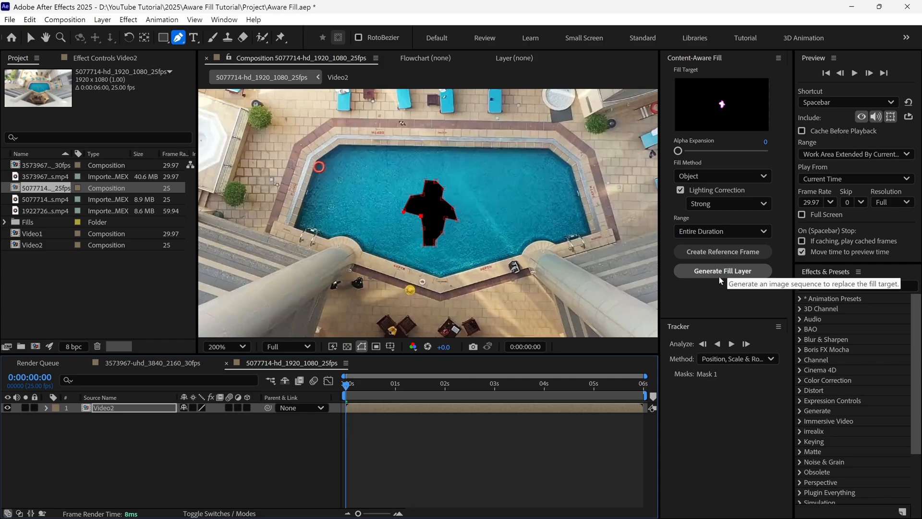
Generate the Content-Aware Fill layer above Video2 to remove the swimmer.
{"action": "left_click", "coordinate": [721, 270]}
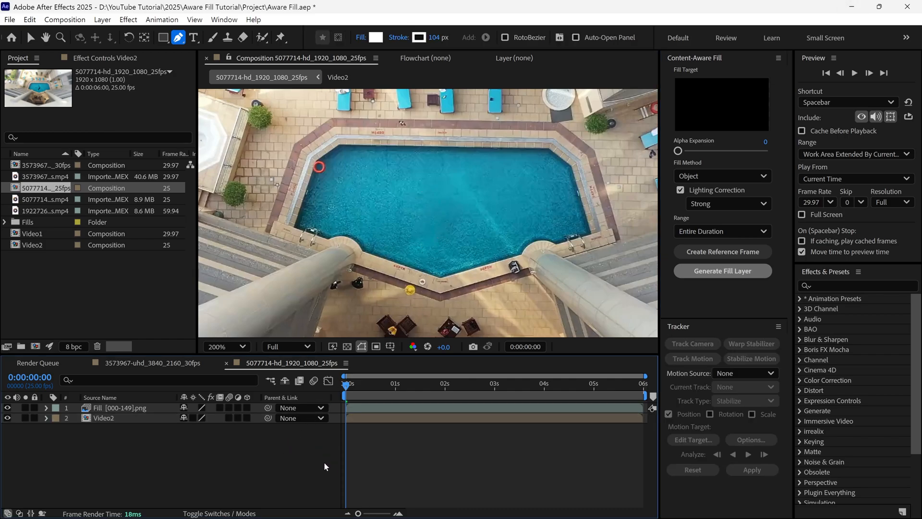
{"action": "key", "text": "shift+/"}
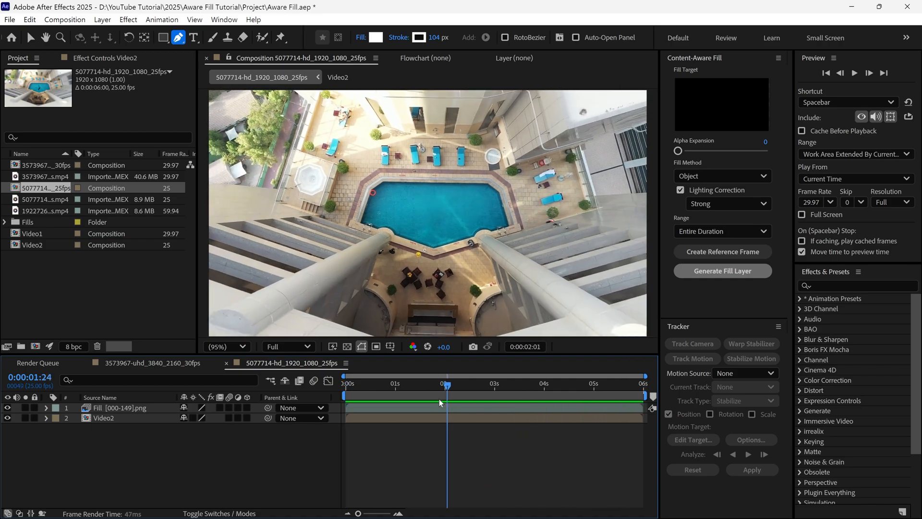
{"action": "left_click", "coordinate": [439, 384]}
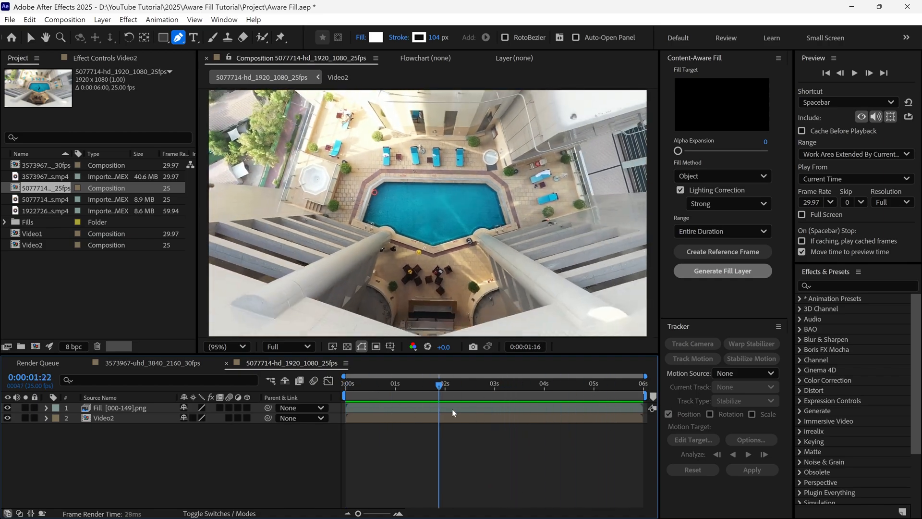
{"action": "left_click", "coordinate": [346, 384]}
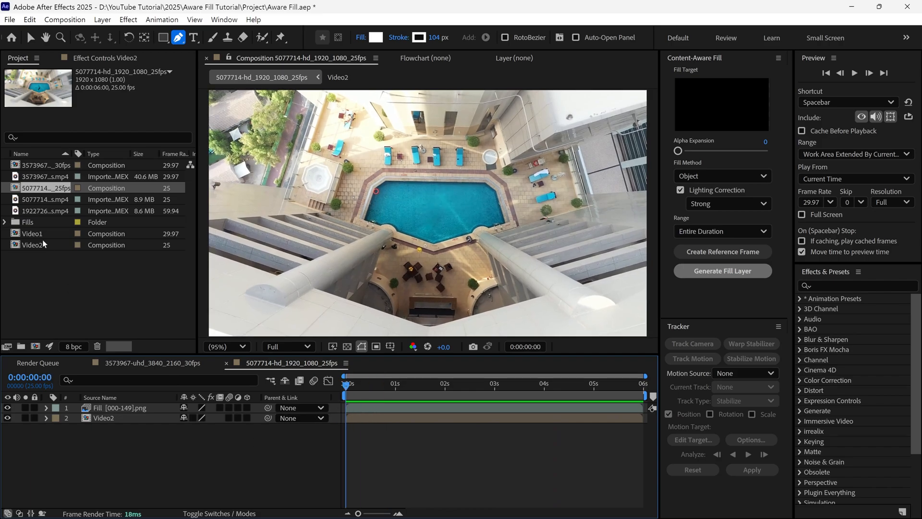
{"action": "left_click", "coordinate": [44, 177]}
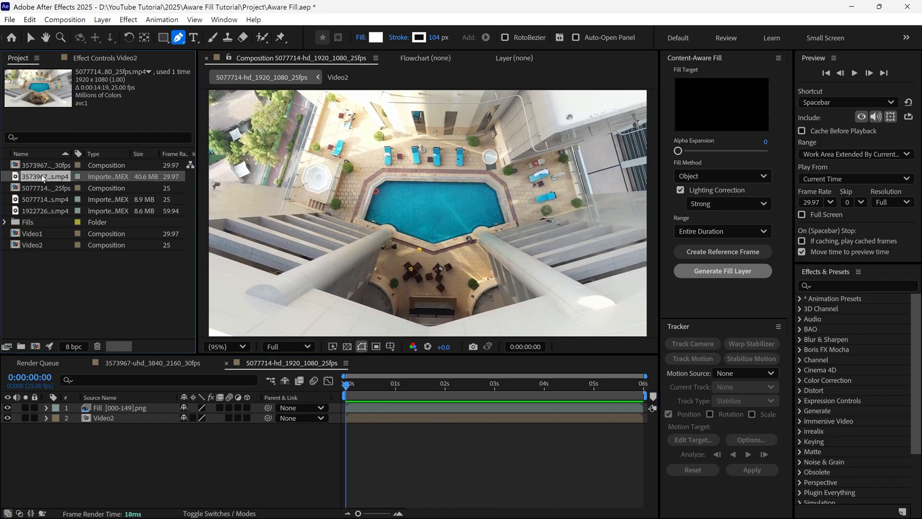
{"action": "left_click", "coordinate": [45, 211]}
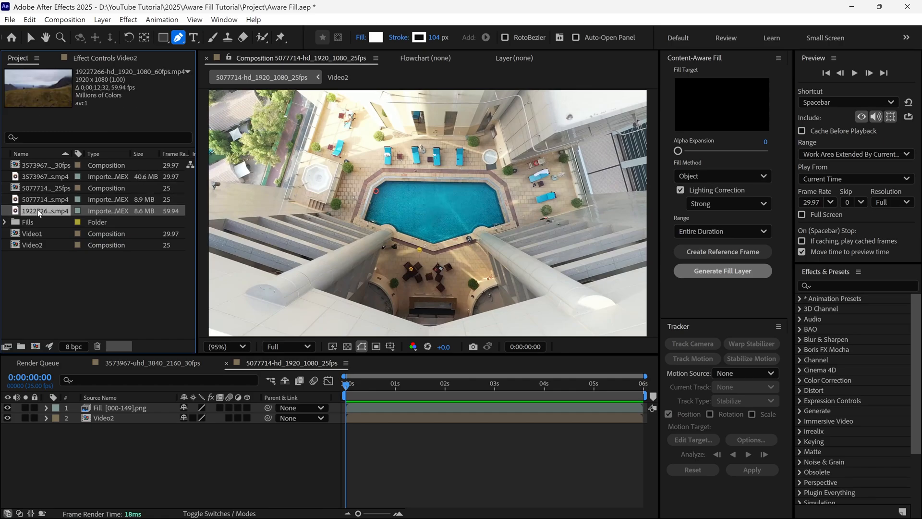